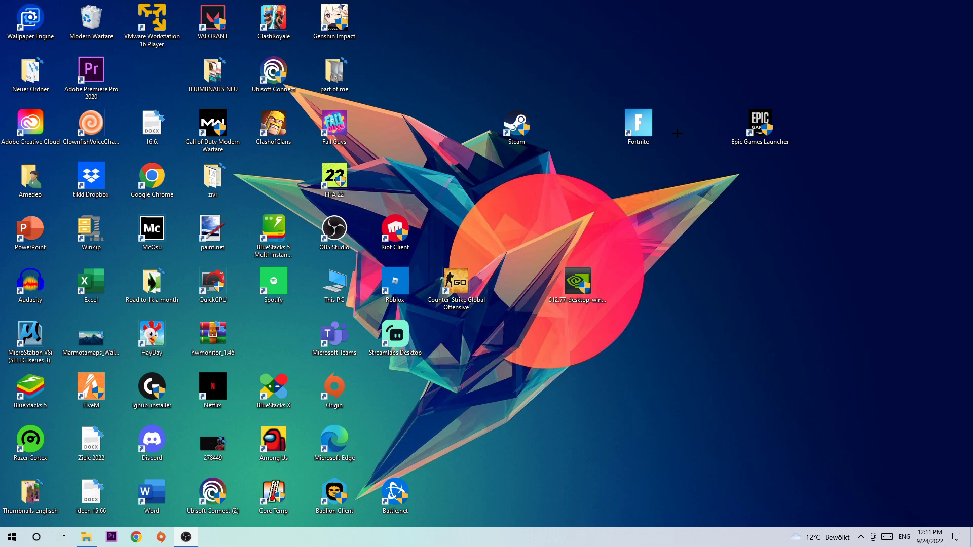
mouse_move(532, 450)
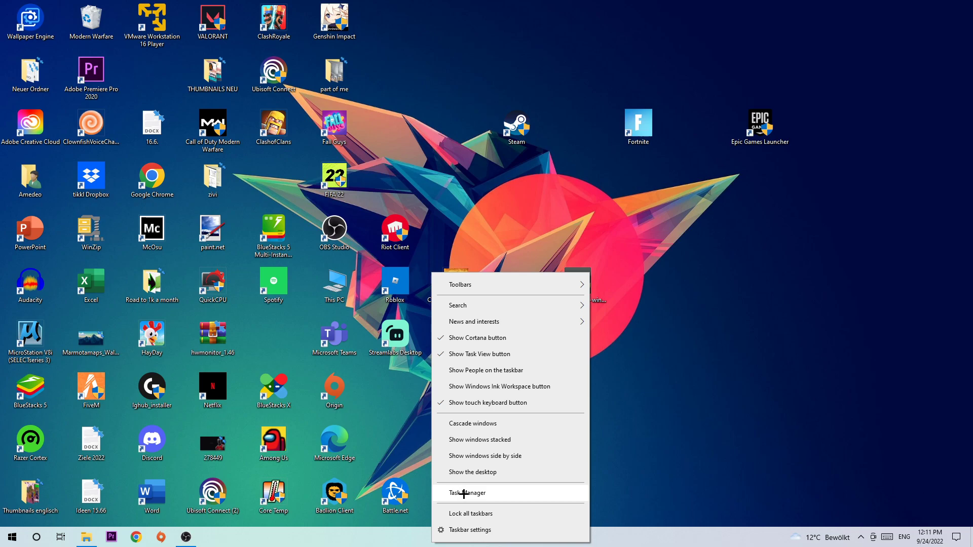
Launch Task Manager maximized and review the full Processes list with GPU and power usage
click(467, 493)
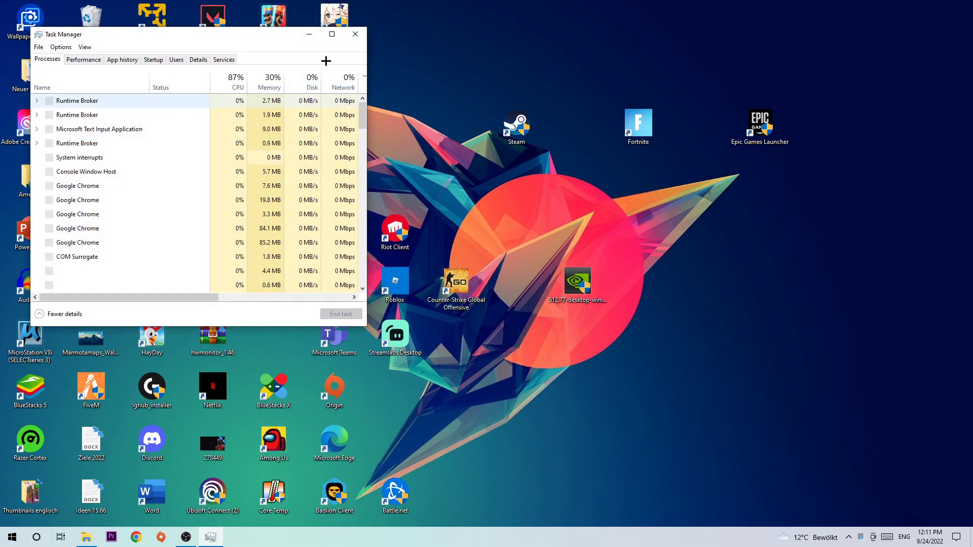
click(332, 34)
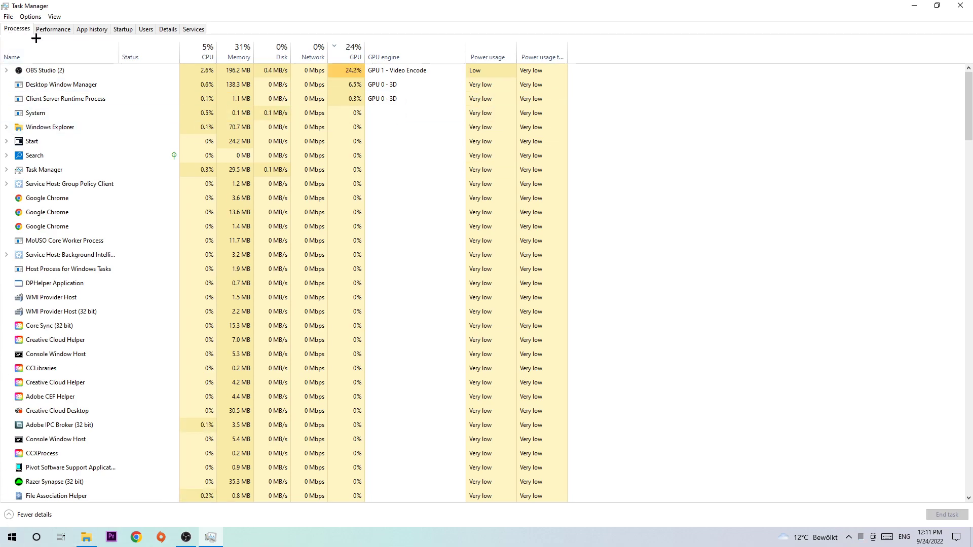
click(206, 57)
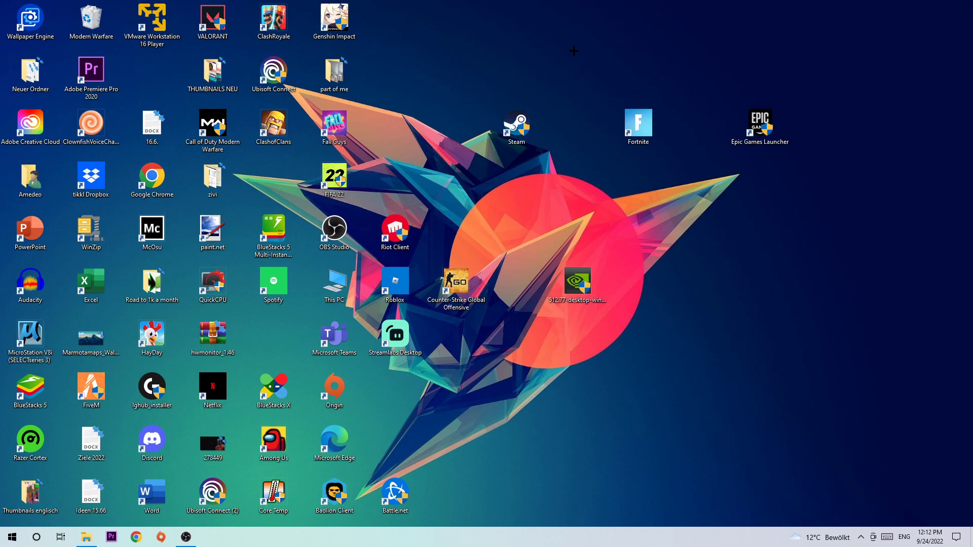
mouse_move(572, 51)
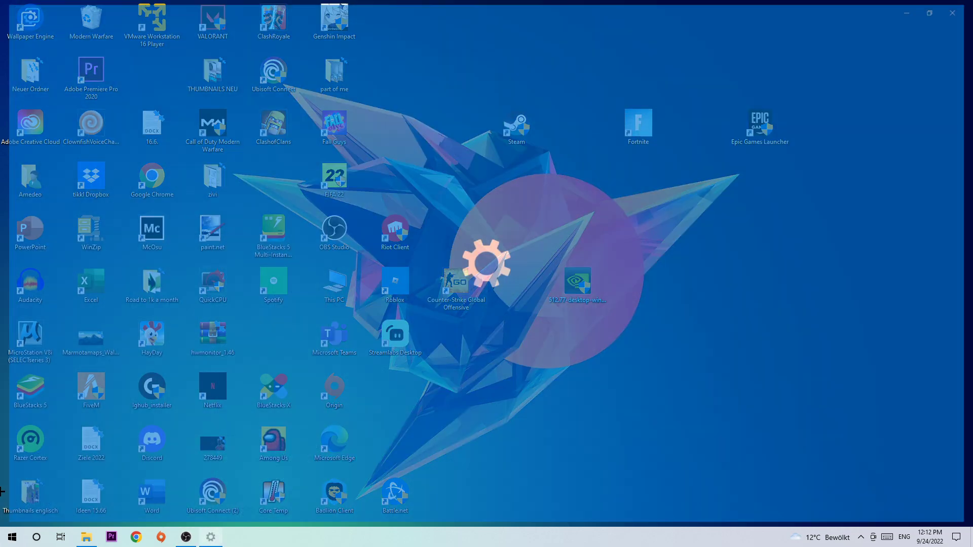
Go to the Gaming section and confirm the Xbox Game Bar toggle is Off
click(210, 537)
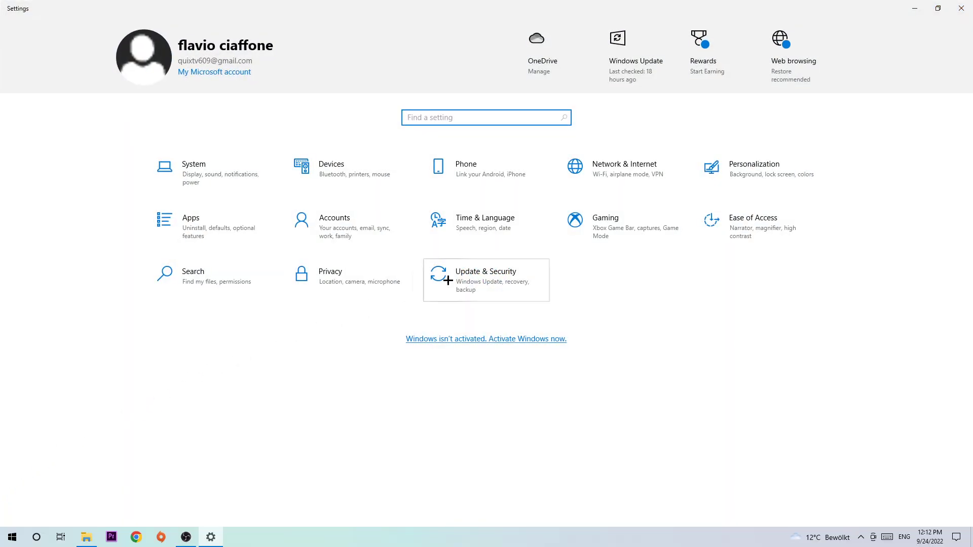
click(604, 216)
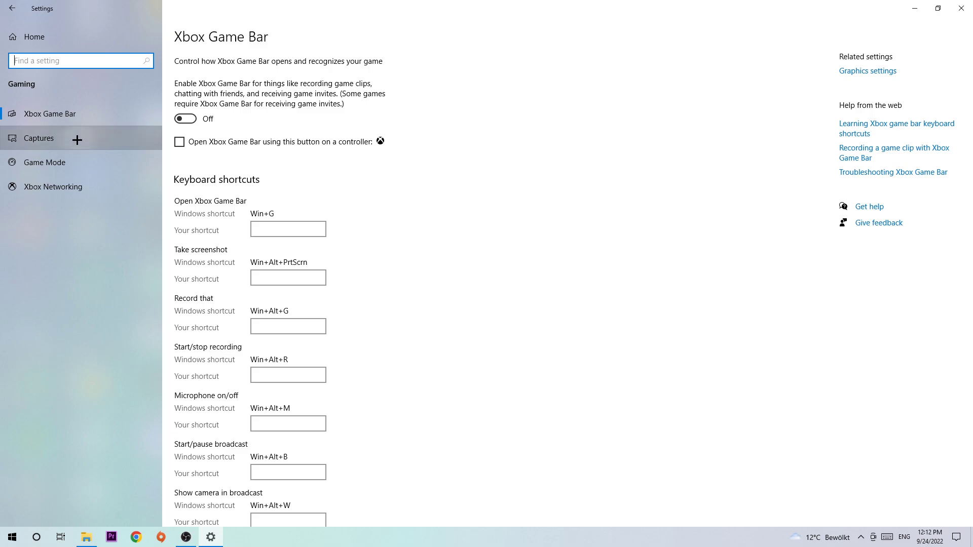
On the Captures page, confirm background recording while playing is Off
click(39, 137)
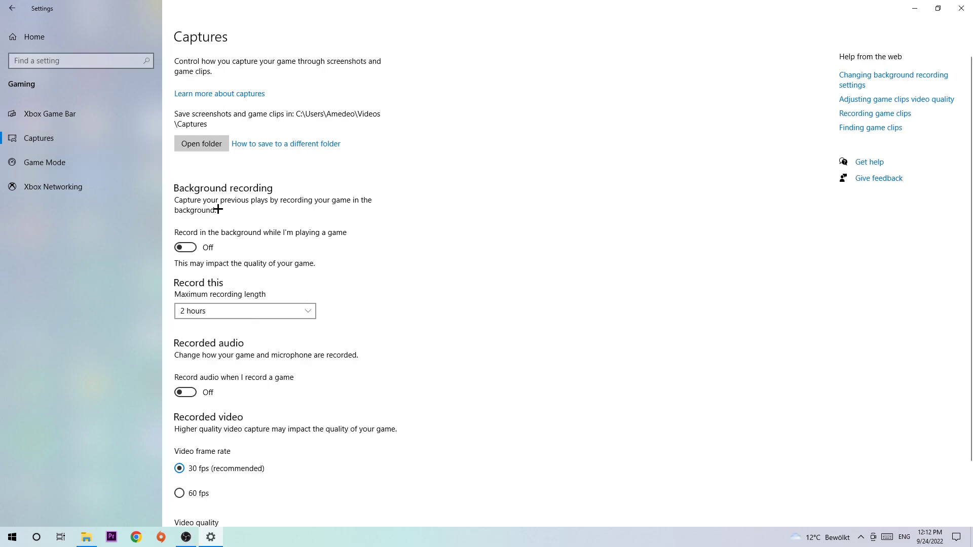
mouse_move(345, 231)
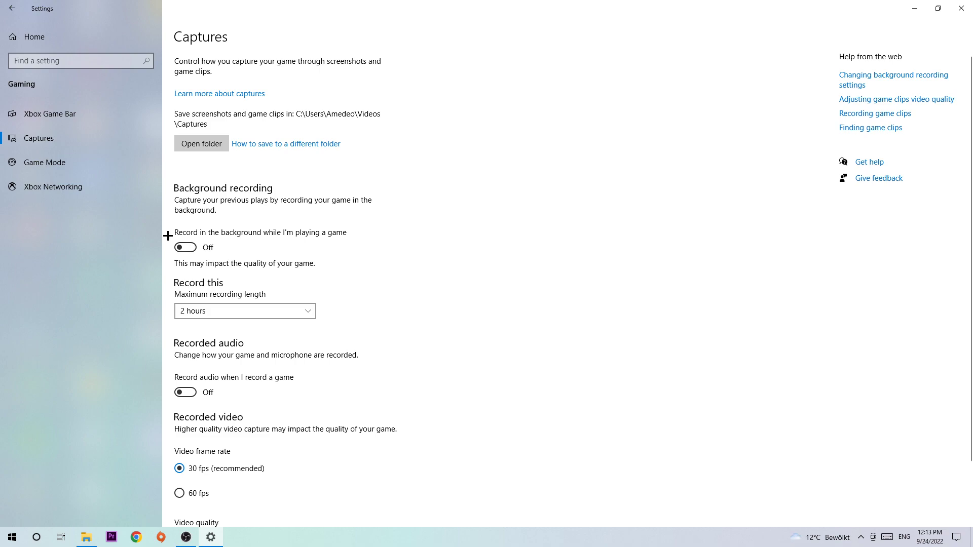
mouse_move(106, 168)
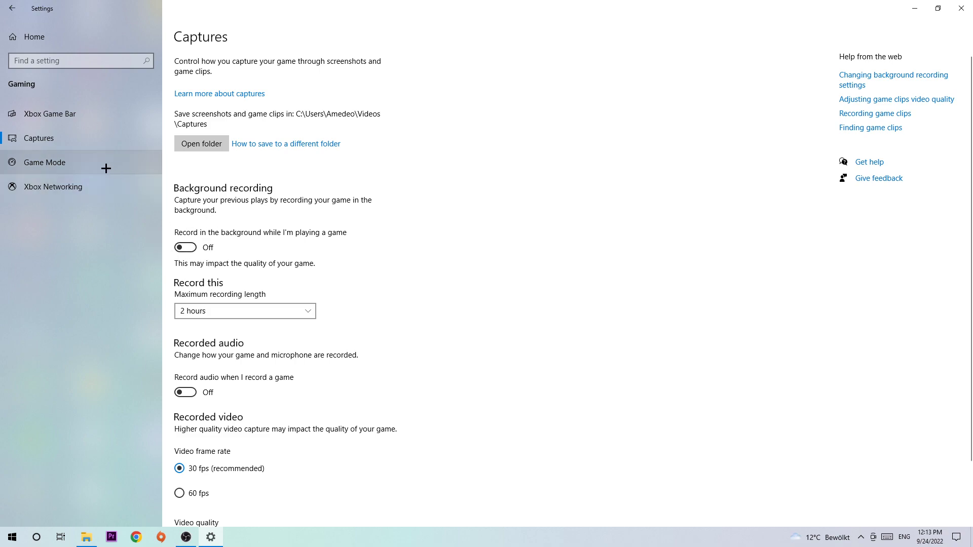
Confirm Game Mode is On, then return to the Settings home page
click(44, 163)
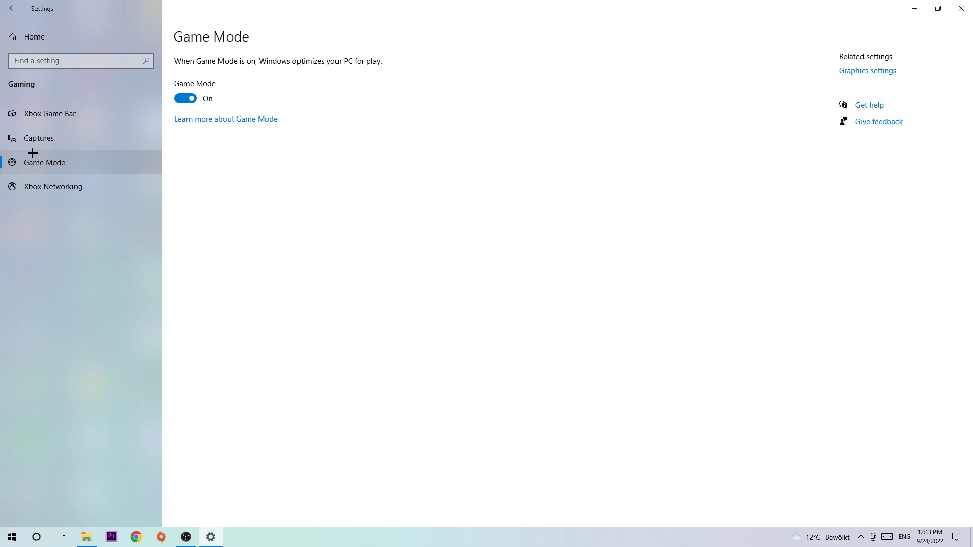
mouse_move(32, 163)
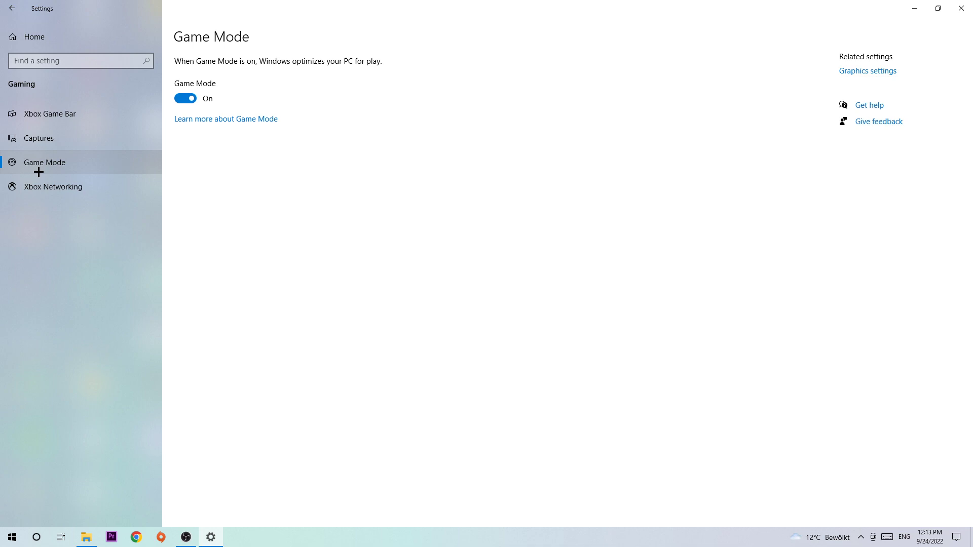
click(11, 8)
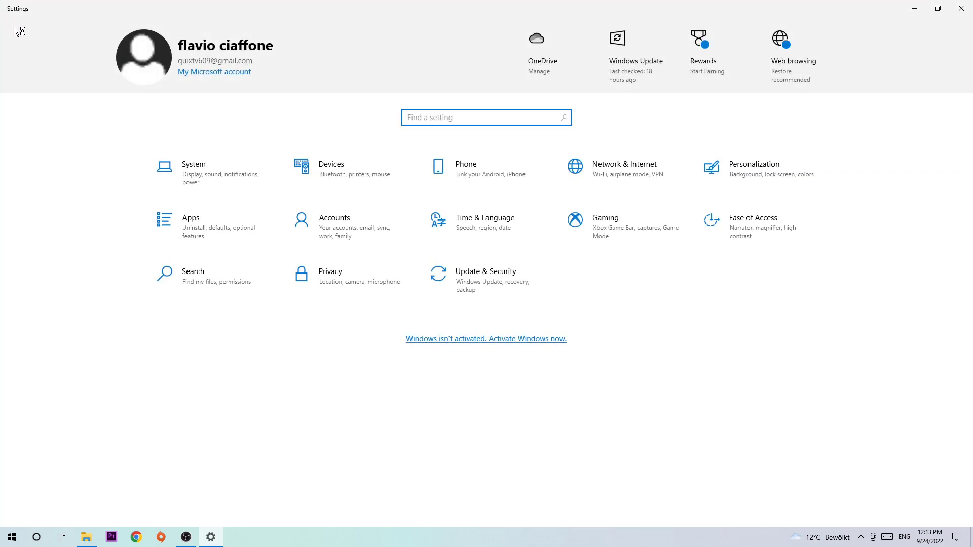
Under Update & Security, read the Windows Update status showing the PC is up to date
click(485, 275)
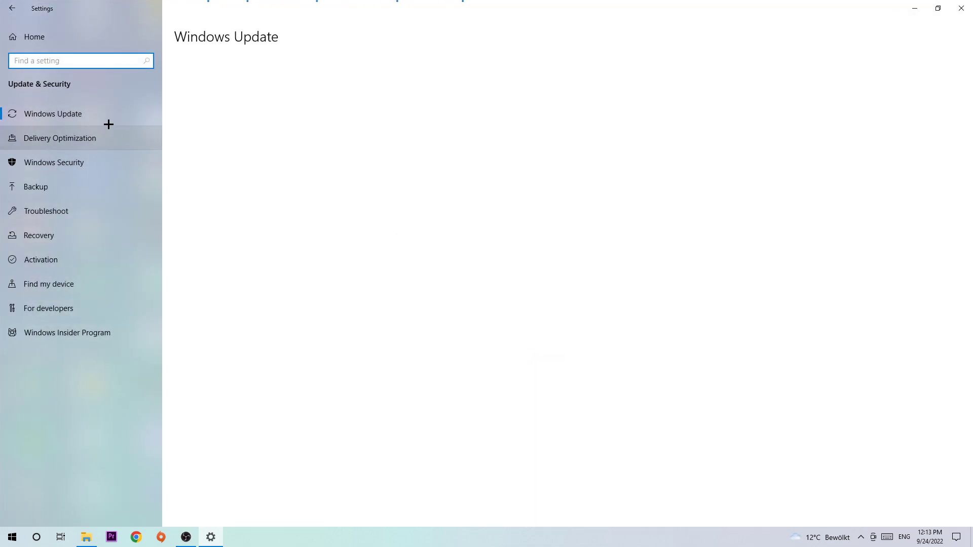
click(53, 113)
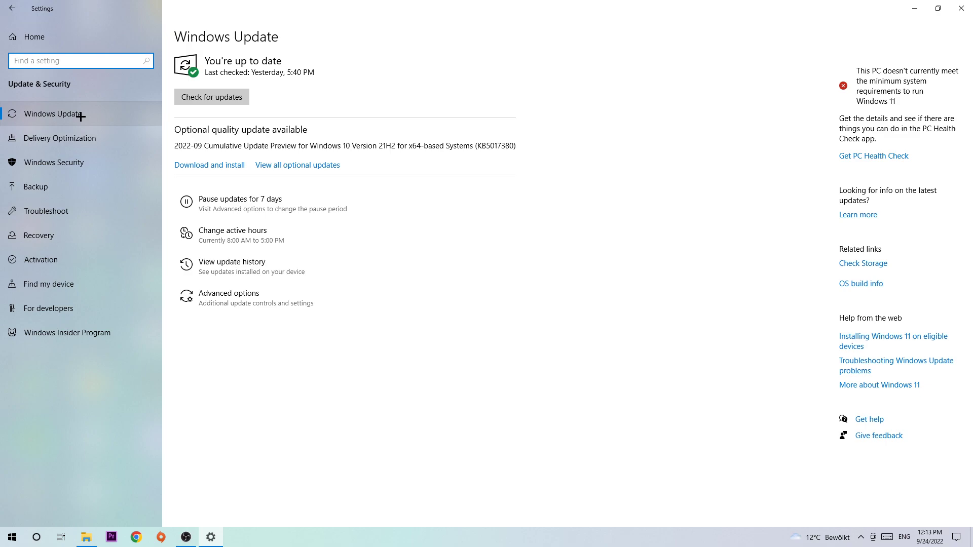
mouse_move(80, 117)
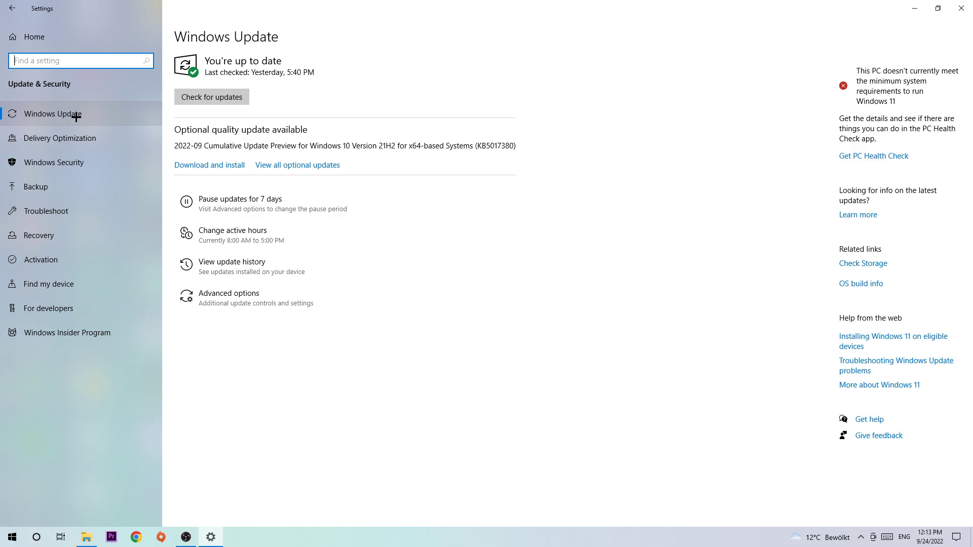
mouse_move(59, 138)
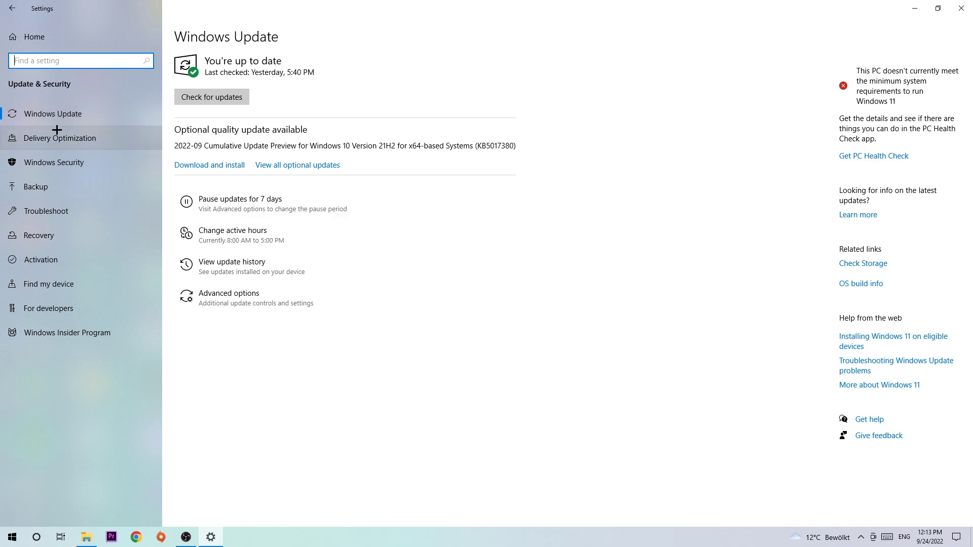
mouse_move(68, 114)
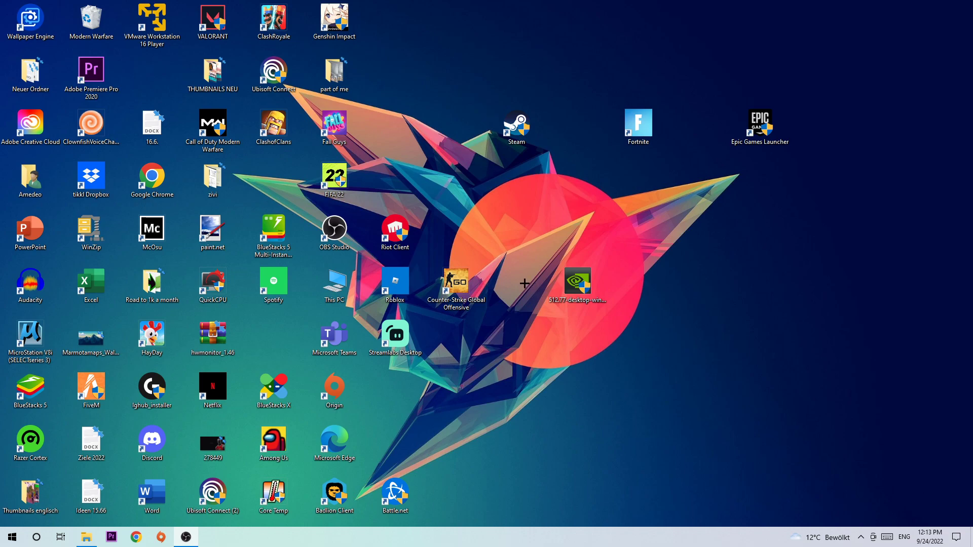
mouse_move(524, 283)
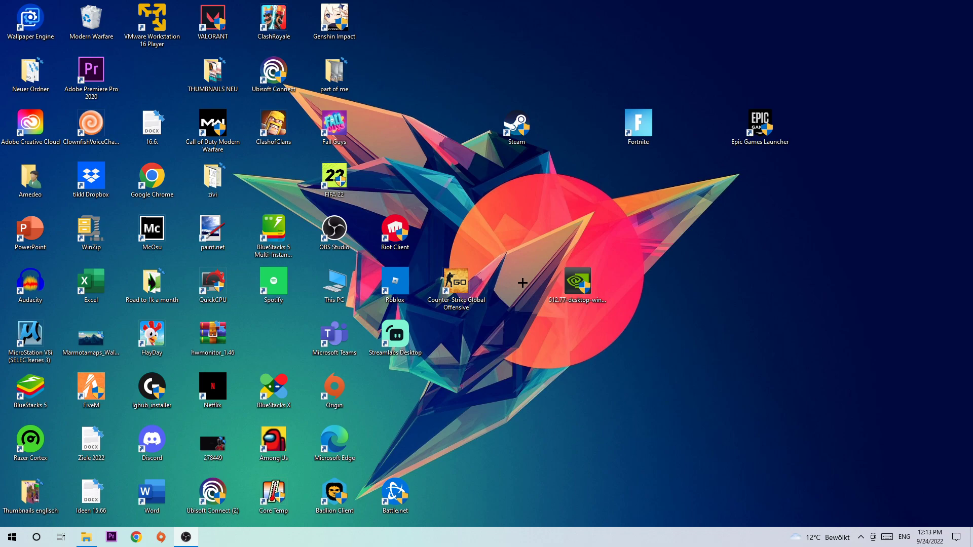
mouse_move(512, 283)
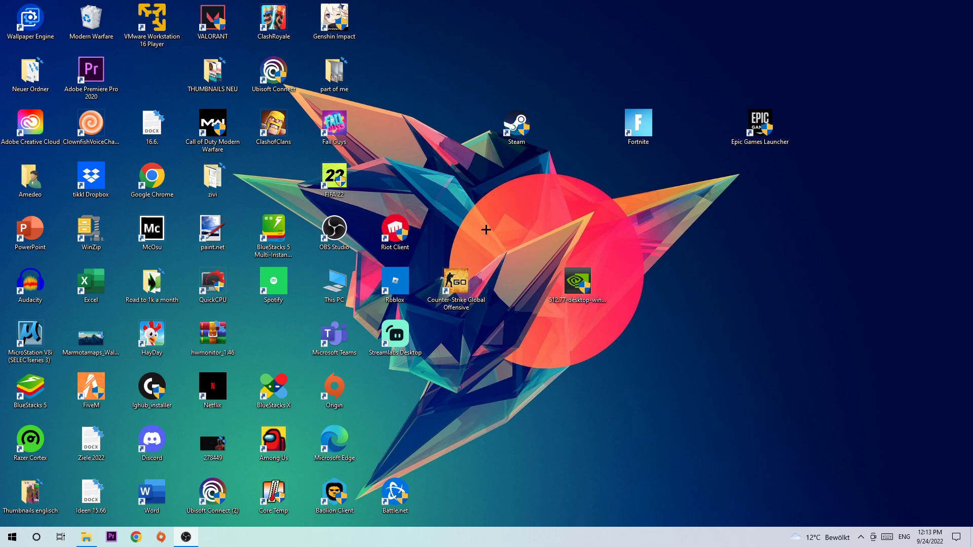
mouse_move(438, 190)
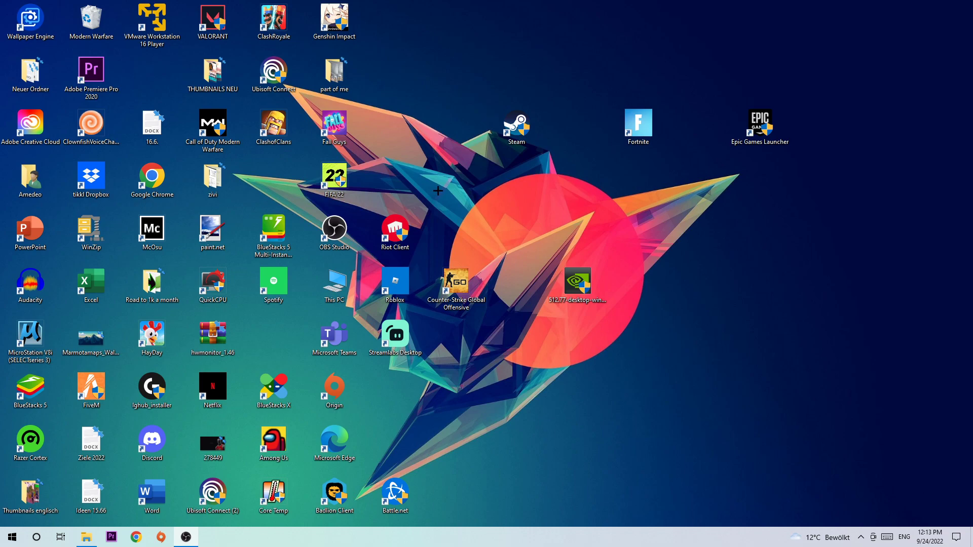